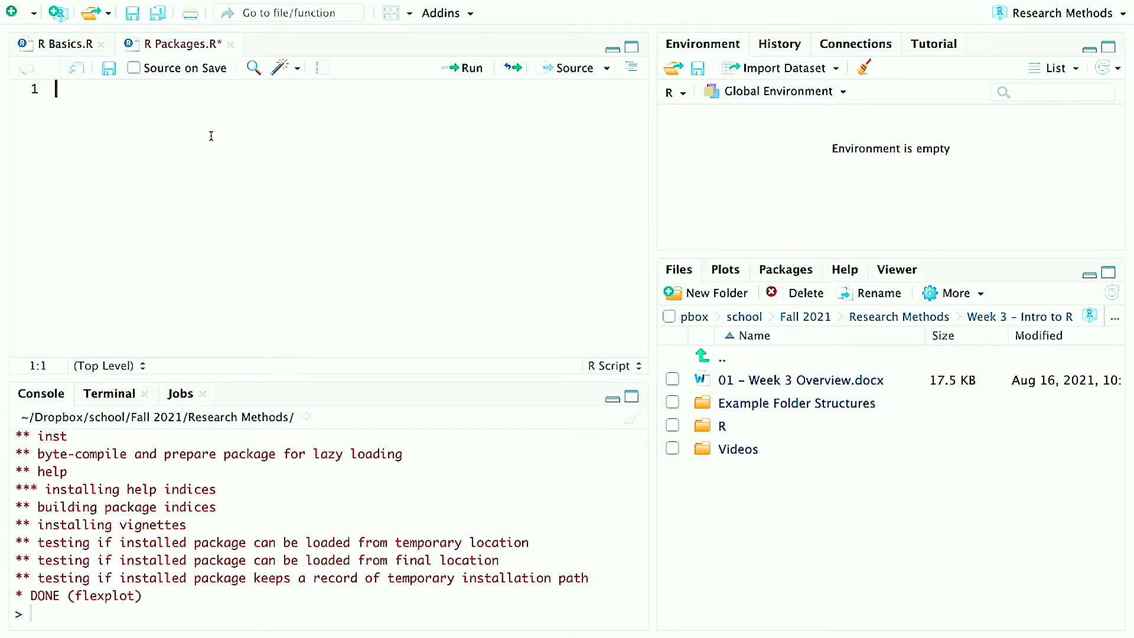
Write install.packages("devtools") as the script's first line and run it.
{"action": "type", "text": "install.packages(\""}
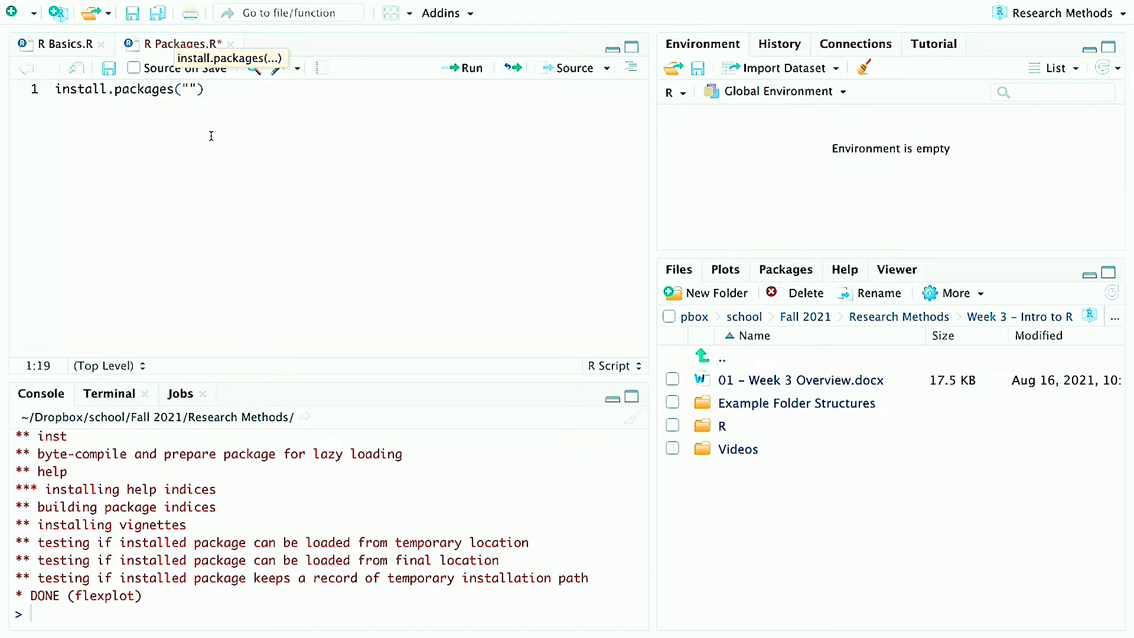
{"action": "type", "text": "devt"}
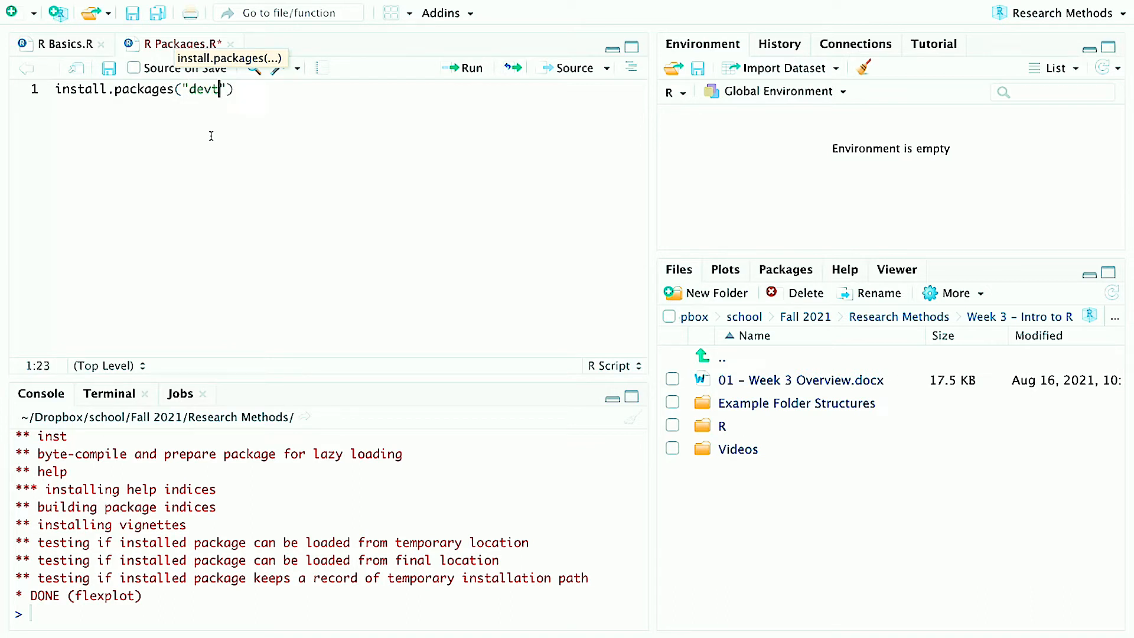
{"action": "type", "text": "ools"}
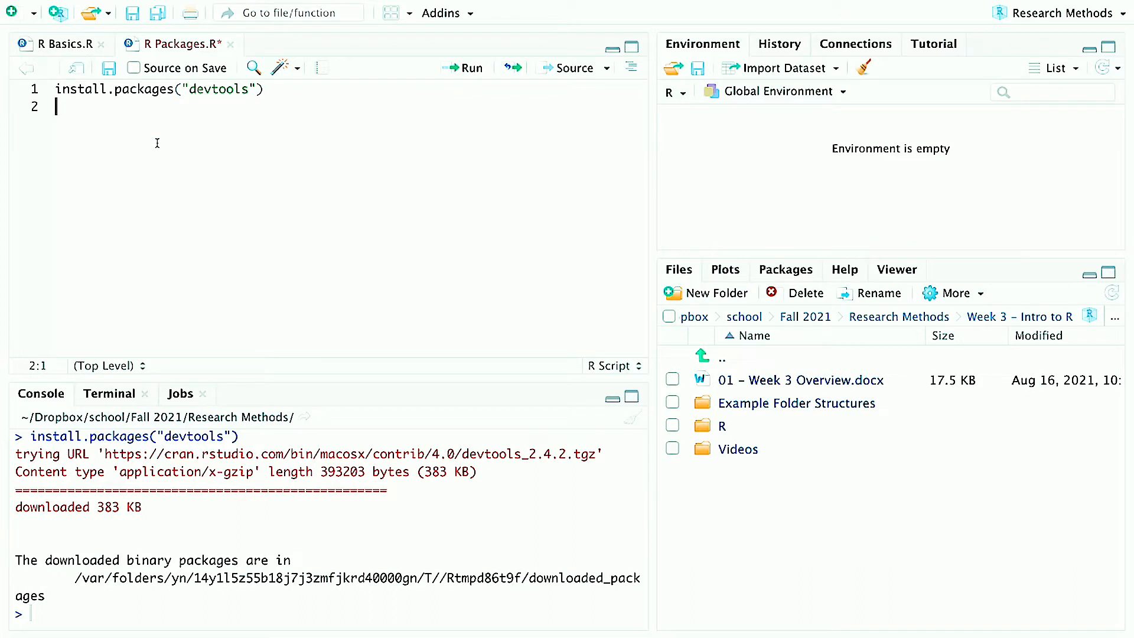
Add require(devtools) and library(devtools) lines, then run the library line.
{"action": "type", "text": "require"}
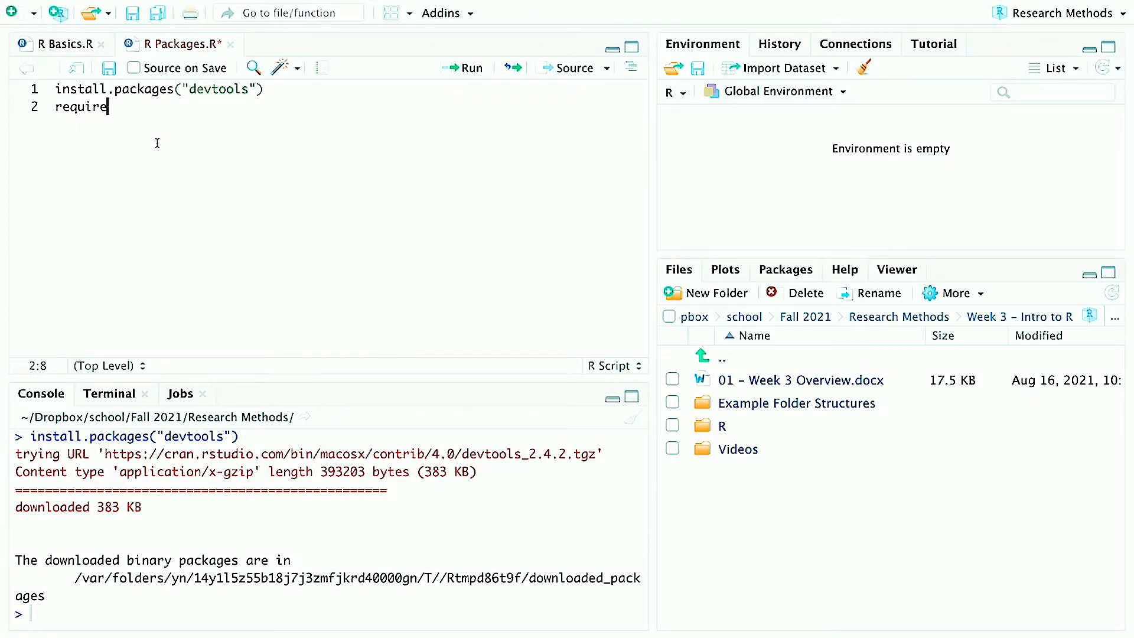
{"action": "type", "text": "(devtools)"}
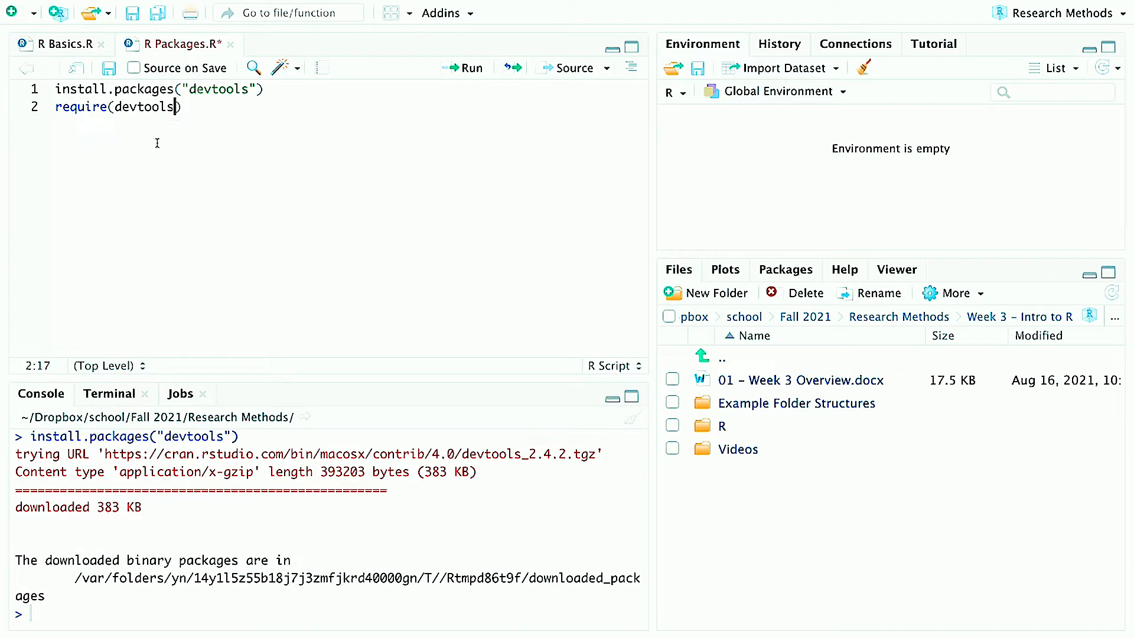
{"action": "type", "text": "libra"}
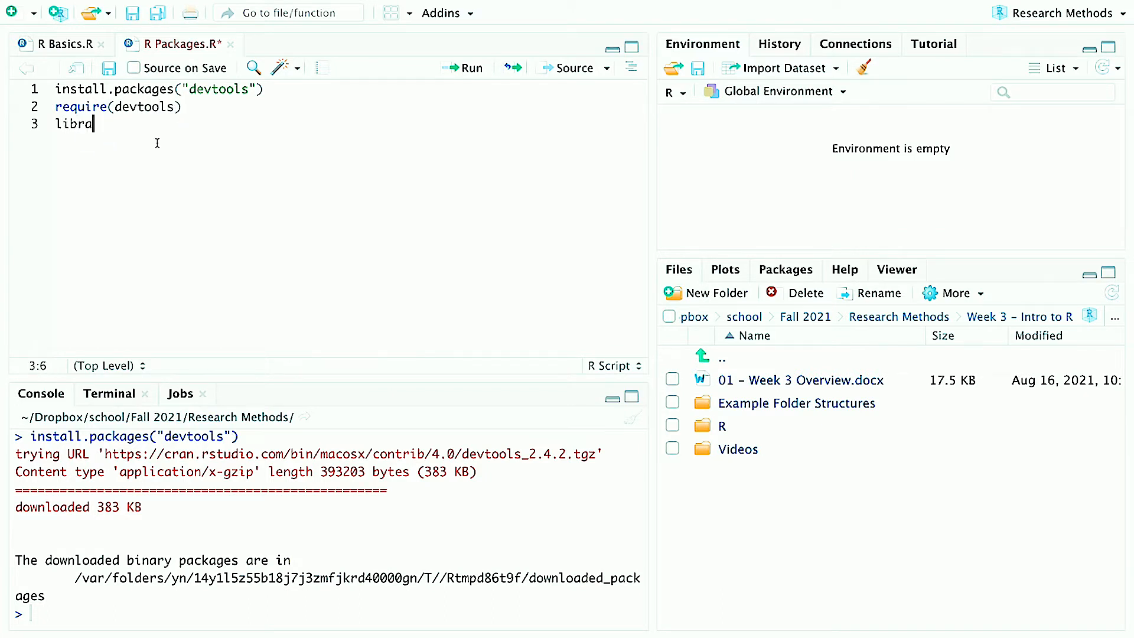
{"action": "type", "text": "ry"}
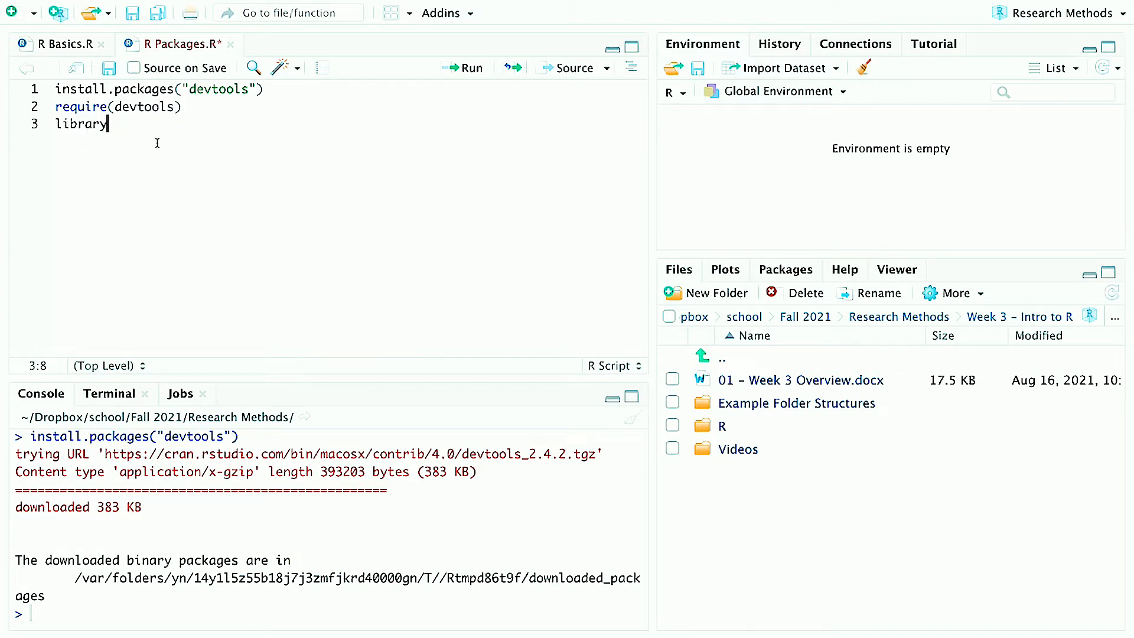
{"action": "type", "text": "(devtools)"}
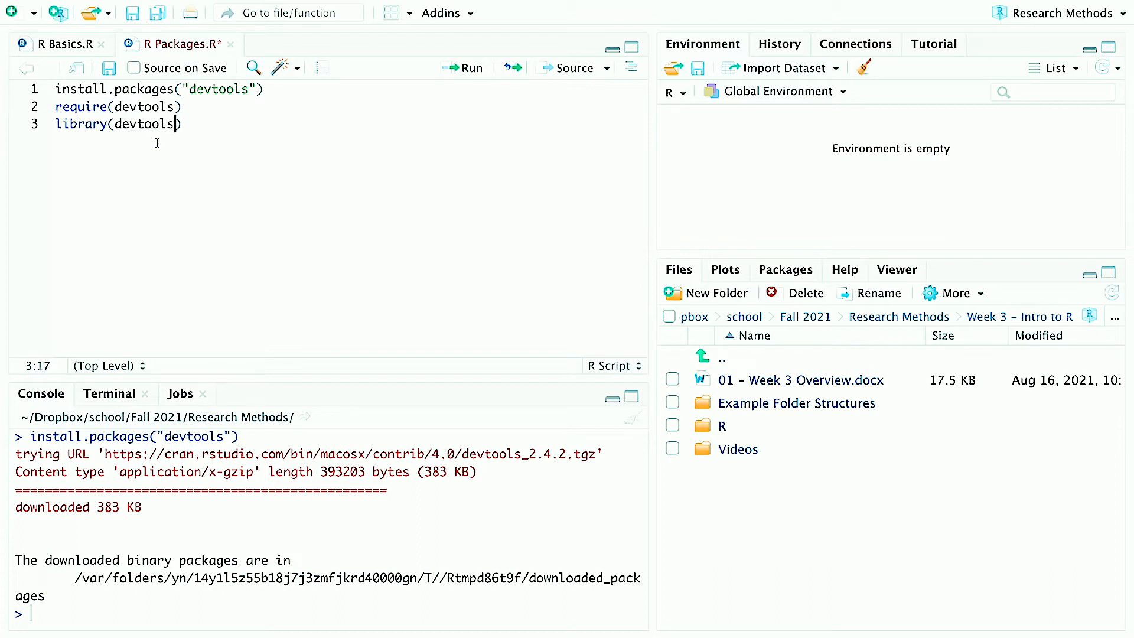
{"action": "key", "text": "enter"}
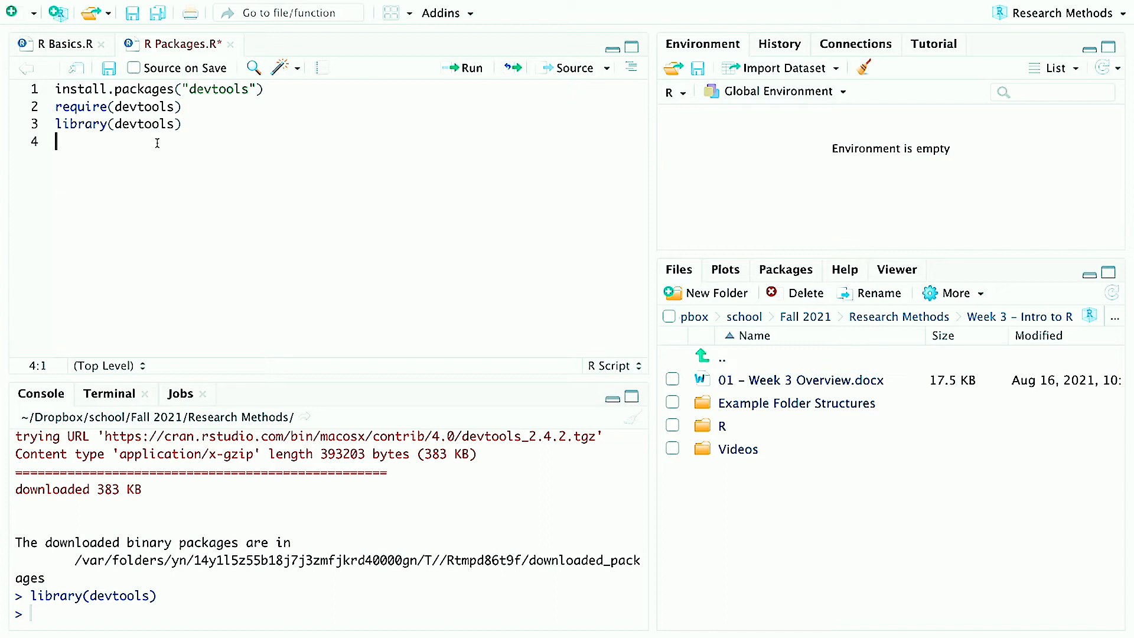
Rerun the devtools loading lines and run install_github("dustinfife/flexplot").
{"action": "key", "text": "enter"}
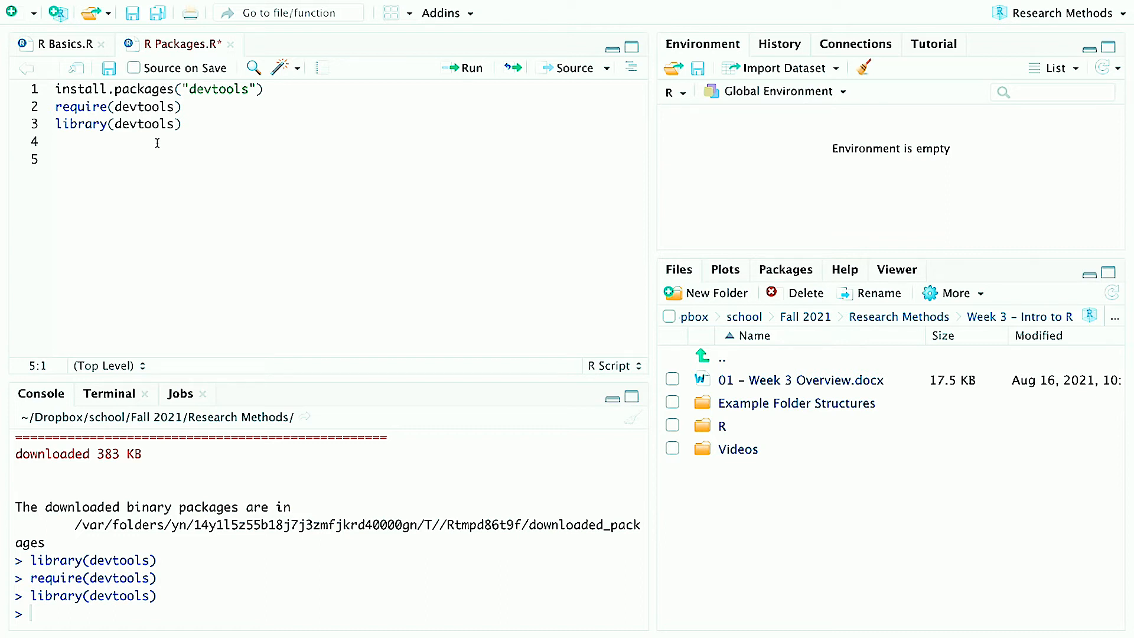
{"action": "type", "text": "install_git"}
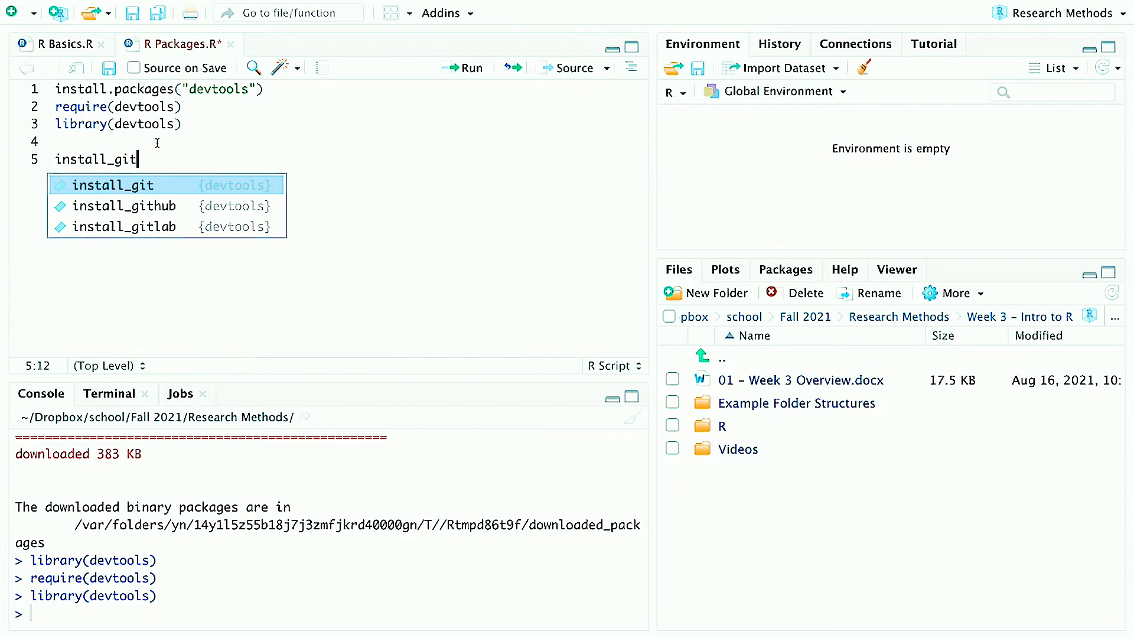
{"action": "left_click", "coordinate": [125, 205]}
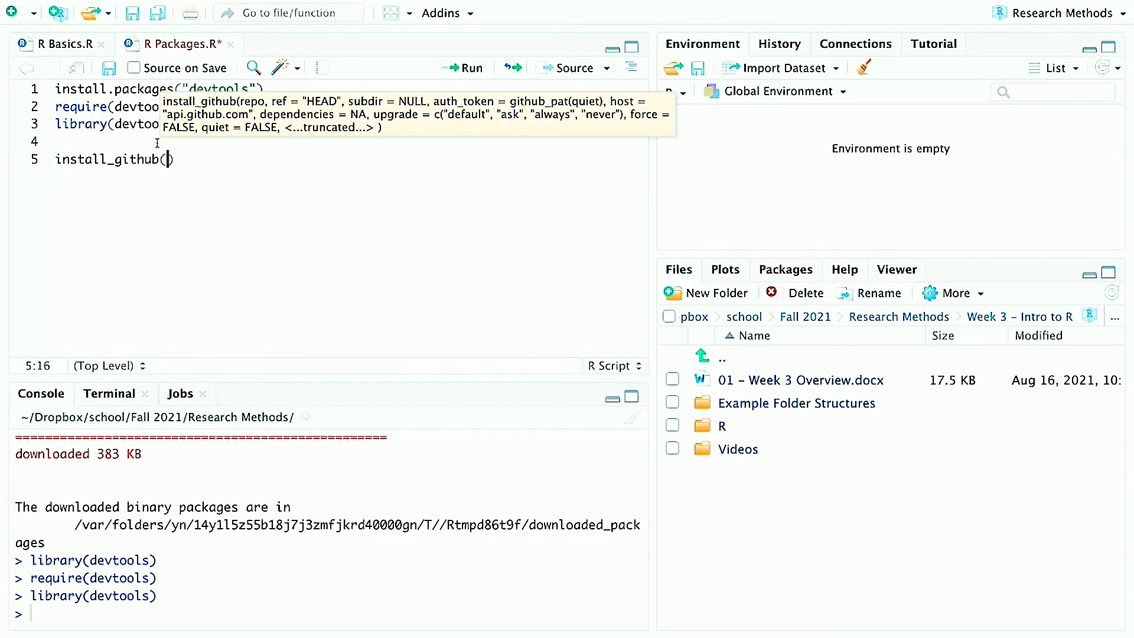
{"action": "type", "text": "\""}
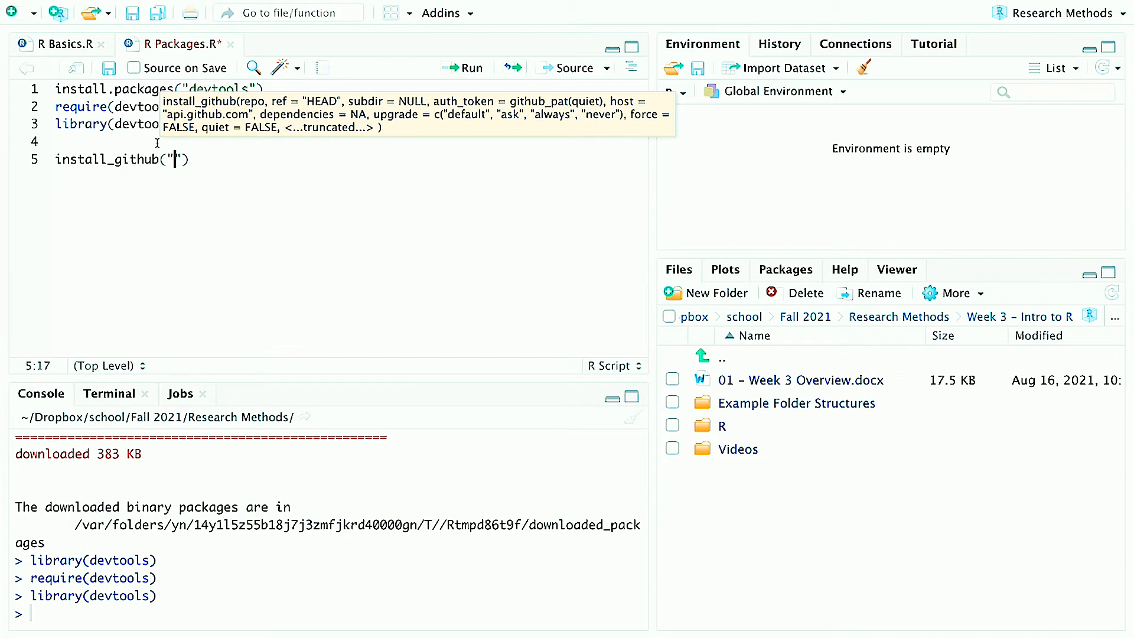
{"action": "type", "text": "dustin"}
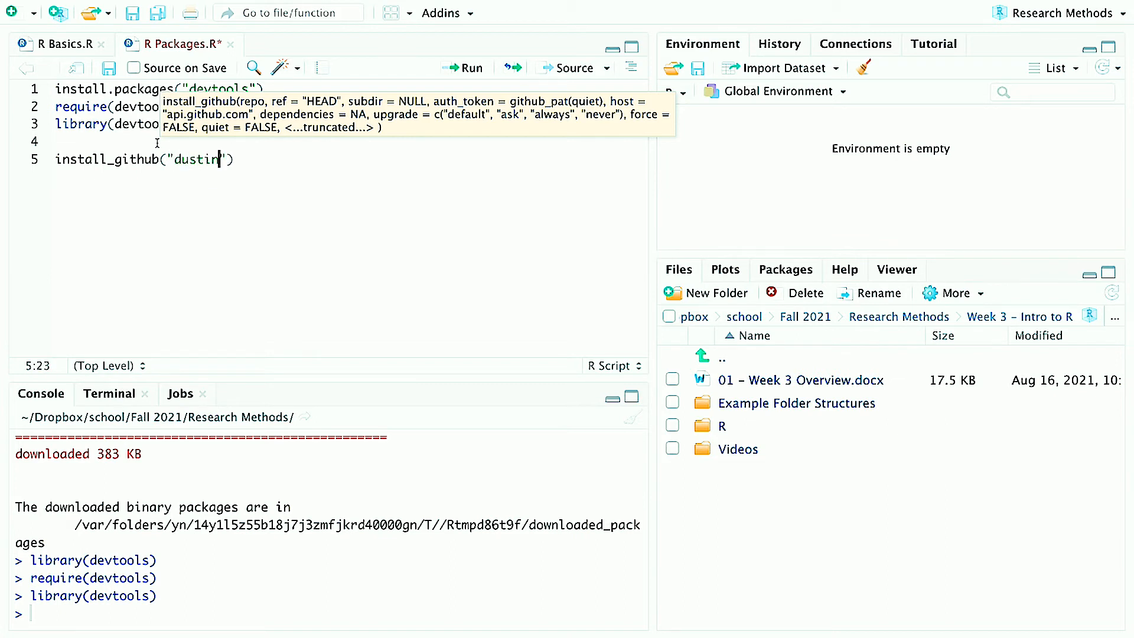
{"action": "type", "text": "fife/flexplot"}
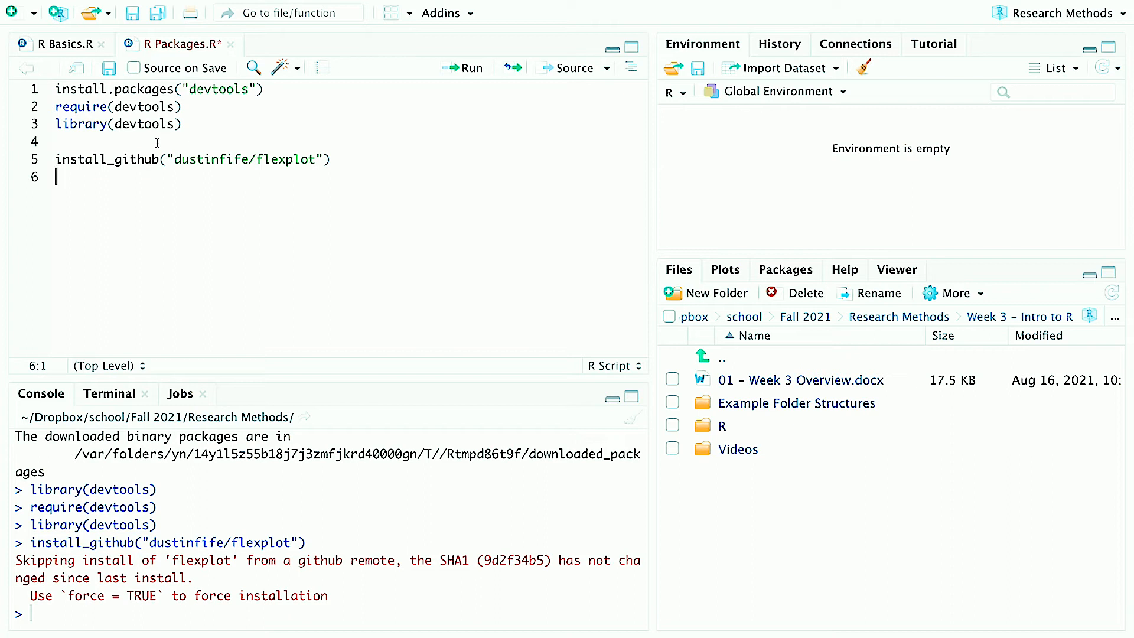
{"action": "mouse_move", "coordinate": [92, 443]}
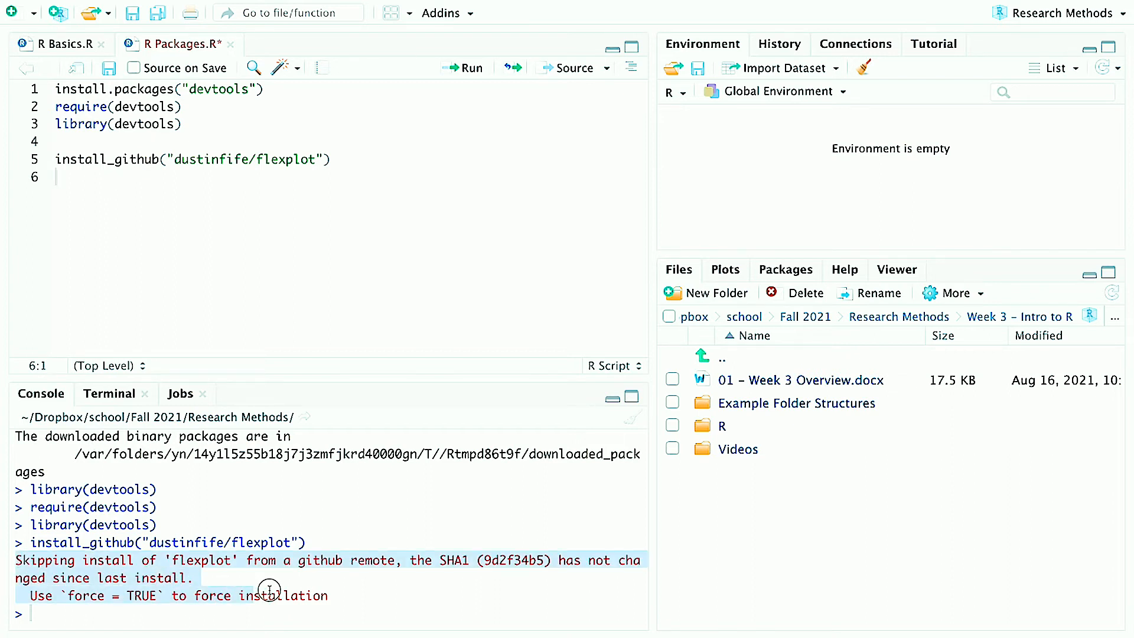
{"action": "mouse_move", "coordinate": [329, 594]}
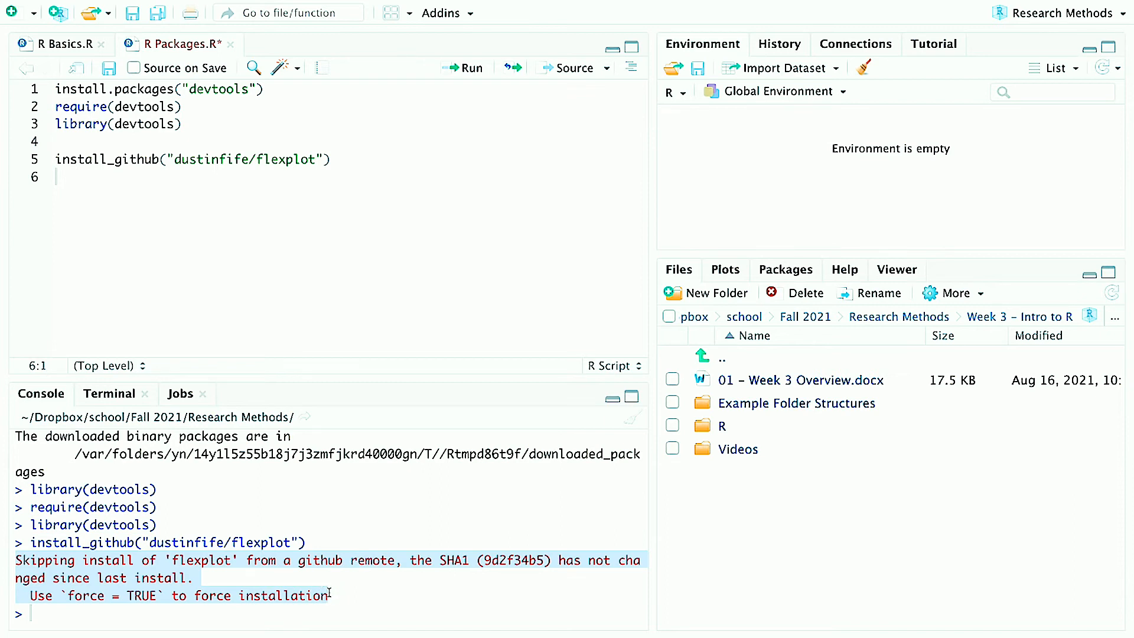
Begin a new line 6 reading require(flexp to load flexplot.
{"action": "left_click", "coordinate": [327, 596]}
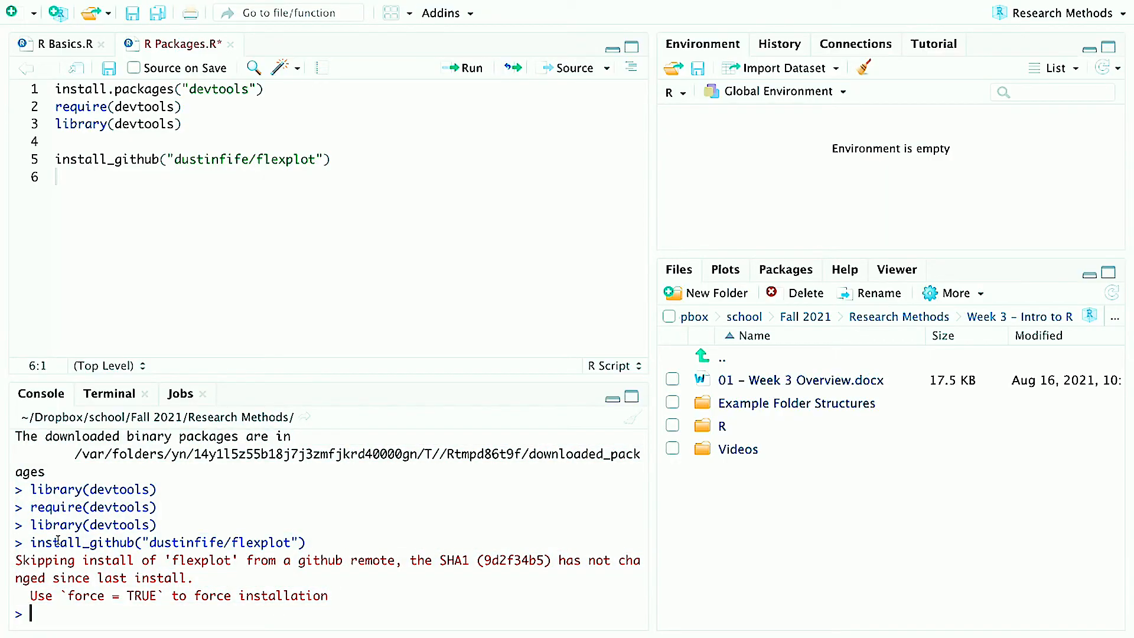
{"action": "left_click", "coordinate": [114, 159]}
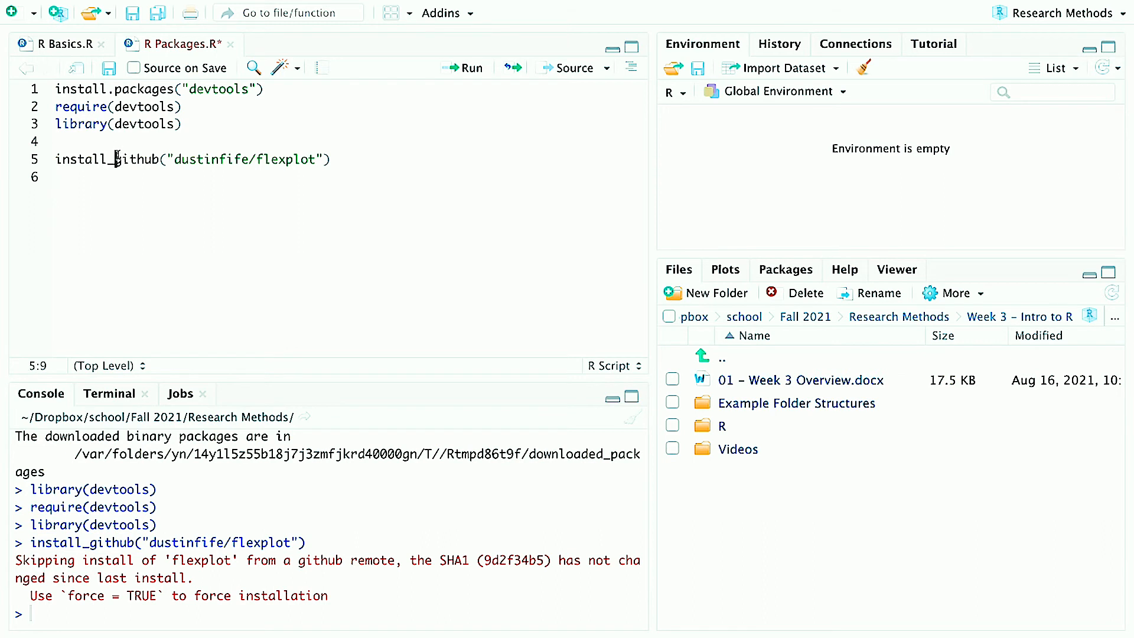
{"action": "mouse_move", "coordinate": [193, 242]}
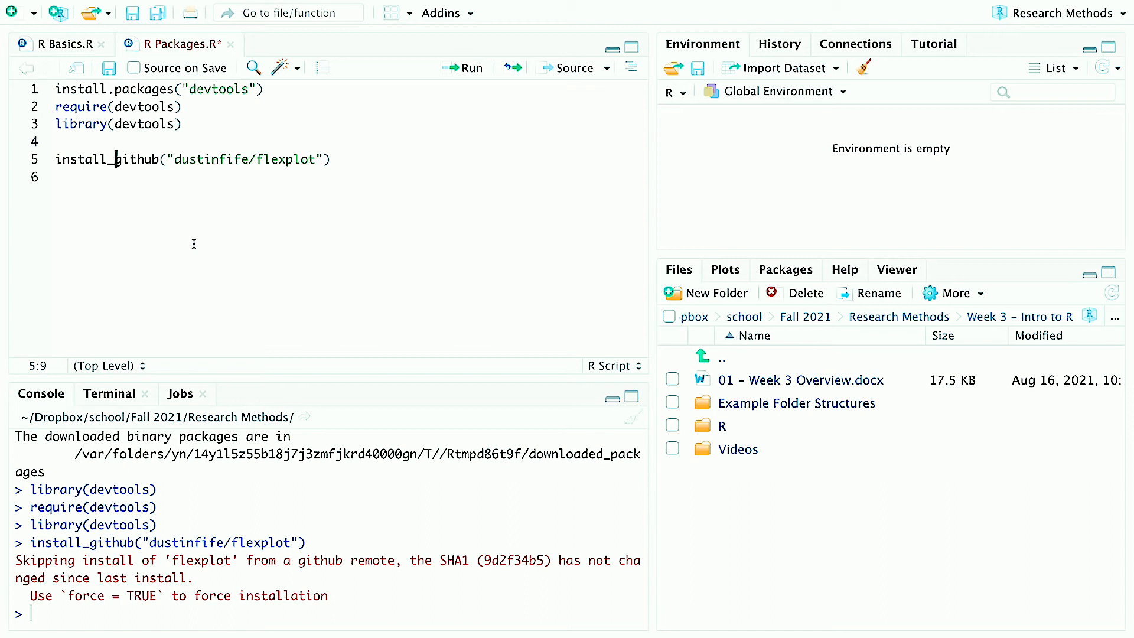
{"action": "mouse_move", "coordinate": [348, 159]}
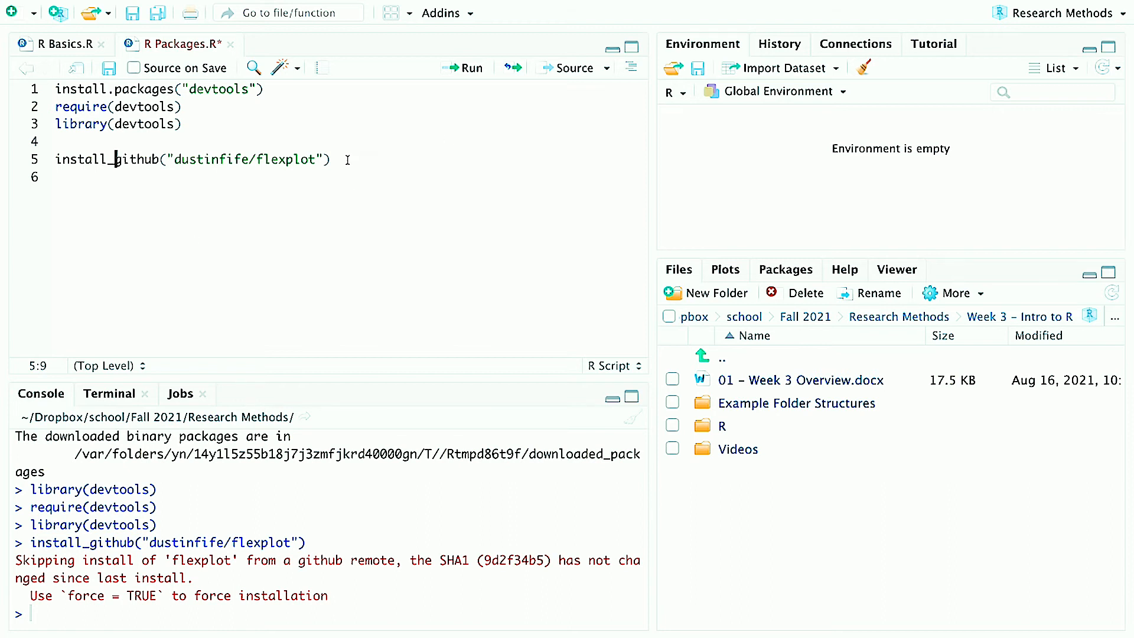
{"action": "key", "text": "enter"}
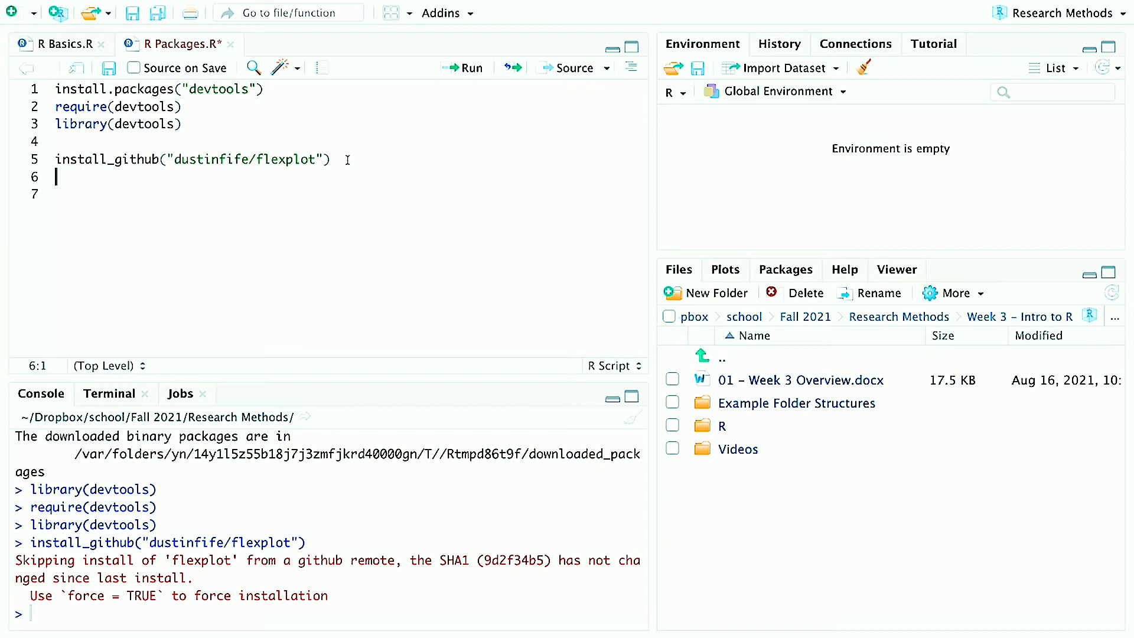
{"action": "type", "text": "require("}
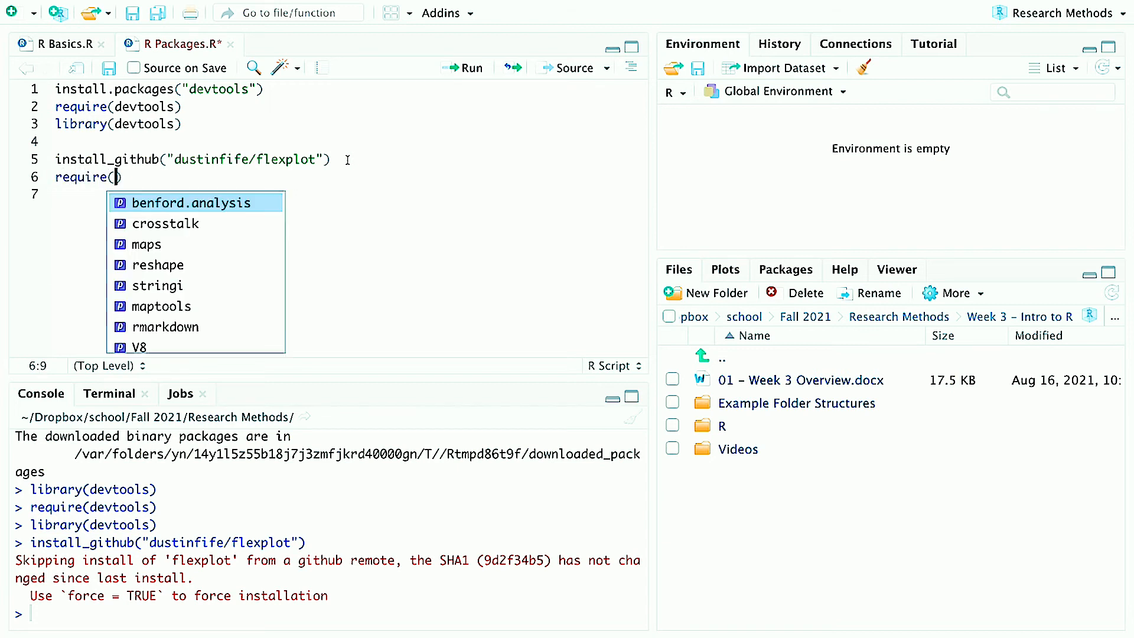
{"action": "type", "text": "flexp"}
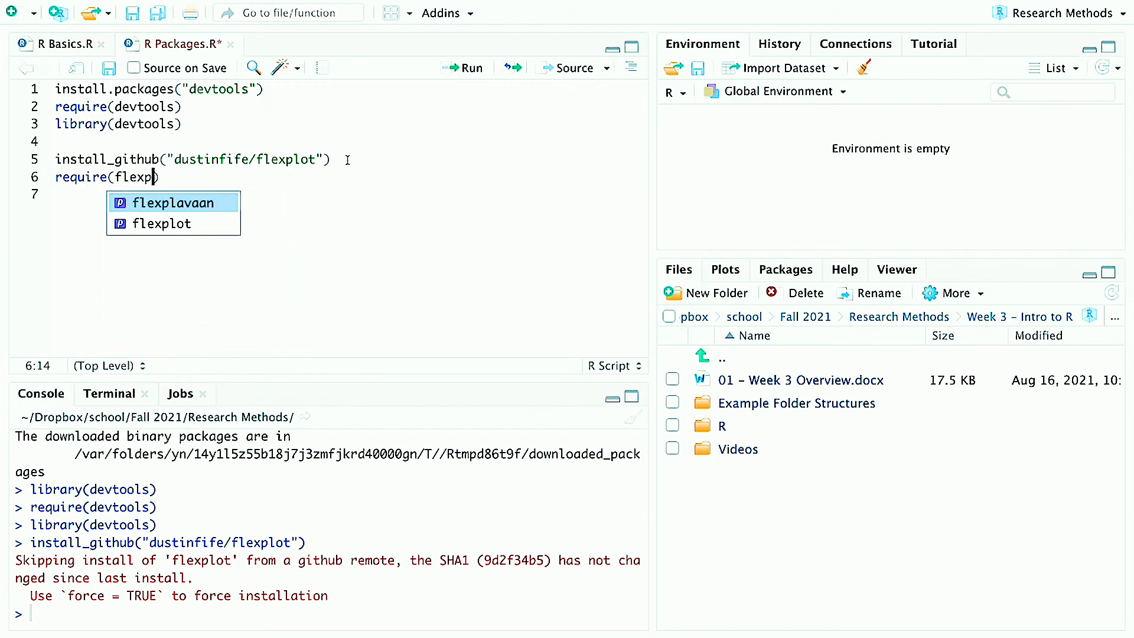